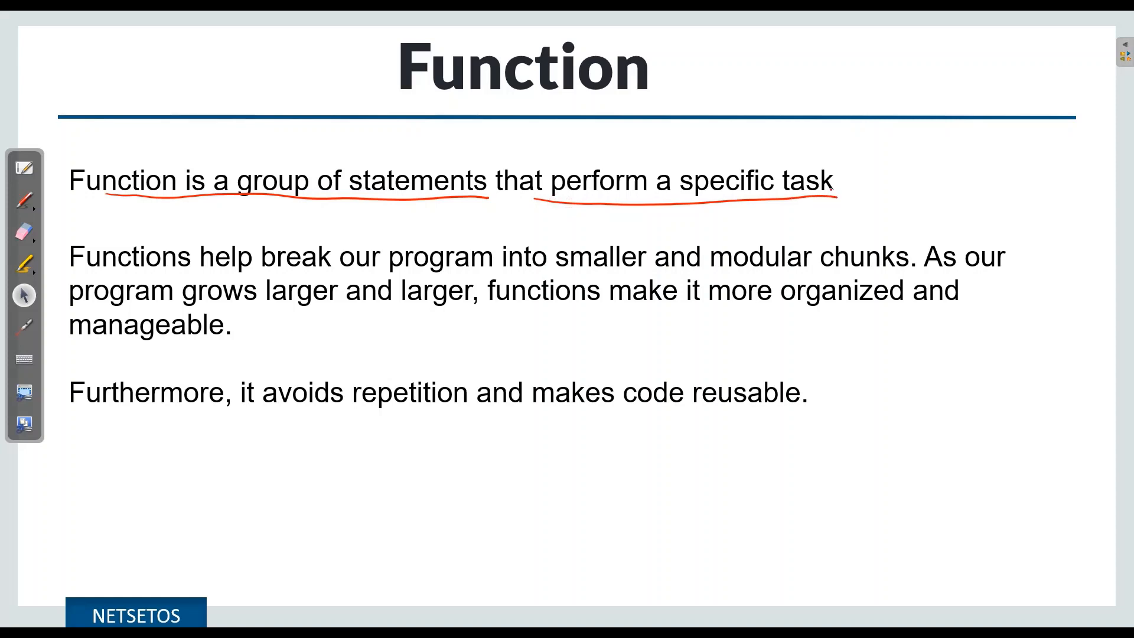
Underline the function definition phrases, sketch 'def' with an arrow, and underline 'more organized and manageable'
drag(910, 51, 969, 187)
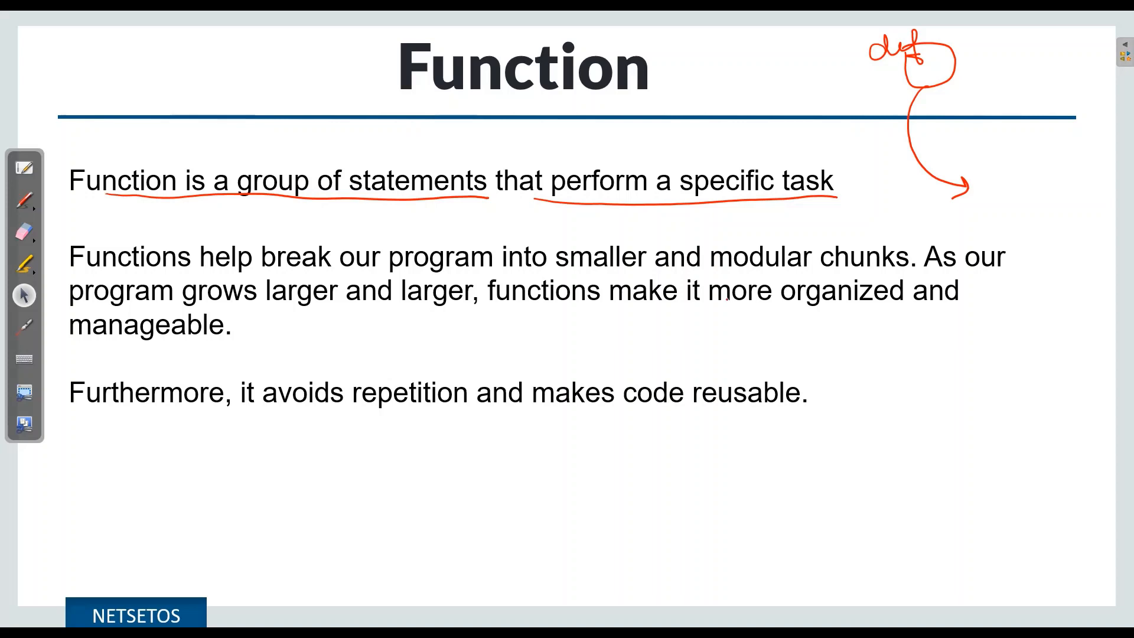
drag(672, 311, 933, 307)
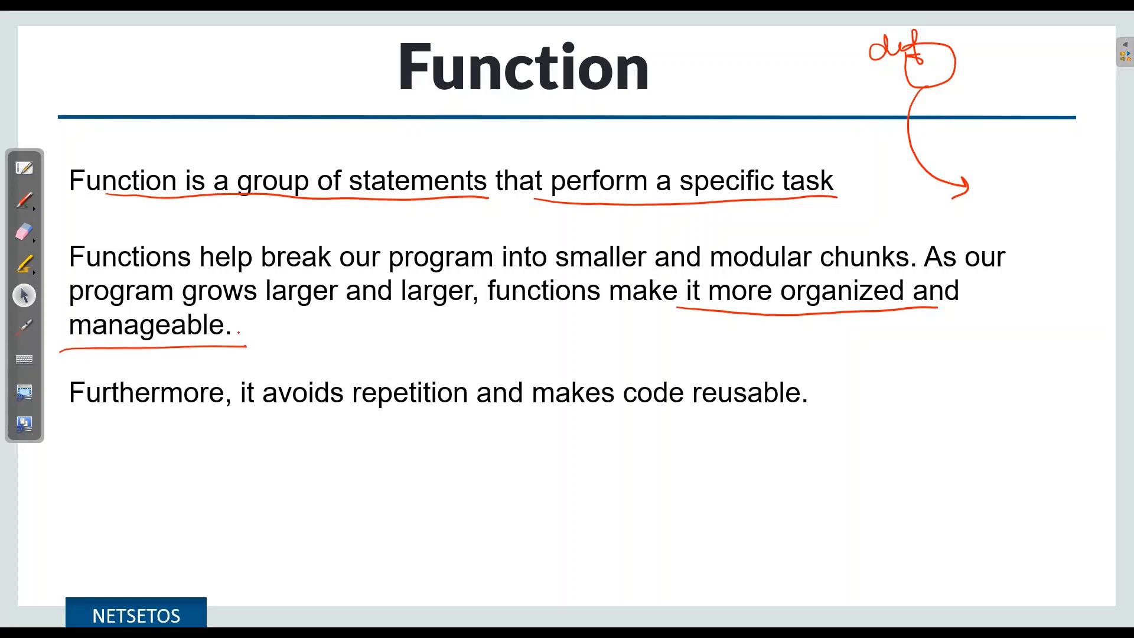
drag(282, 418, 463, 415)
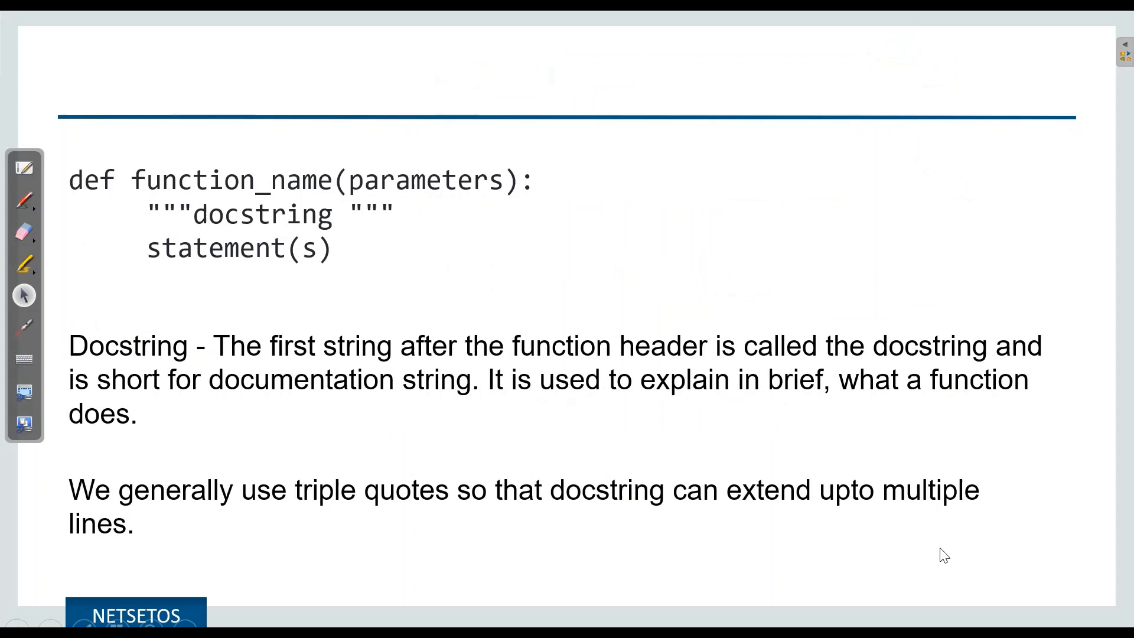
Ink over function_name, colon and body in the def syntax and underline 'documentation string'
drag(80, 210, 507, 181)
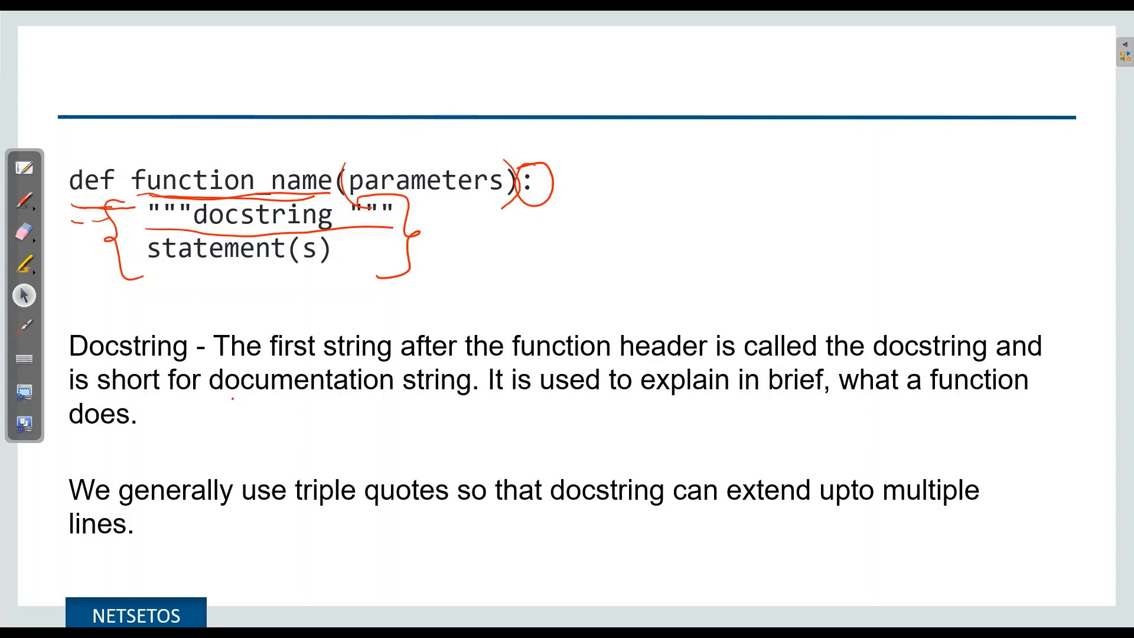
drag(231, 396, 463, 400)
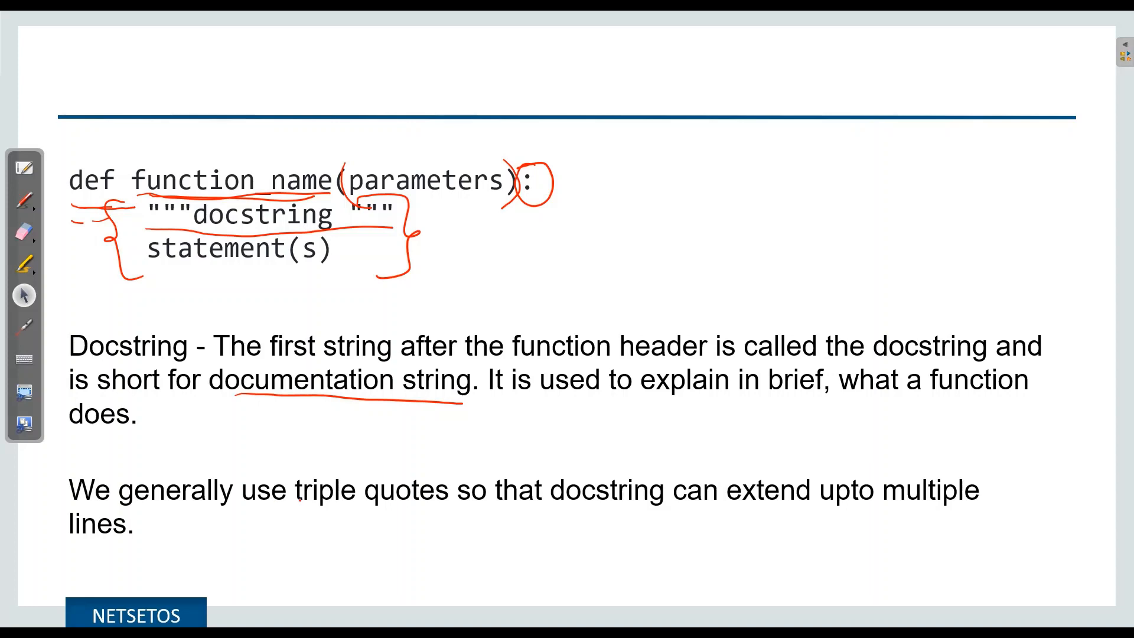
drag(297, 503, 460, 514)
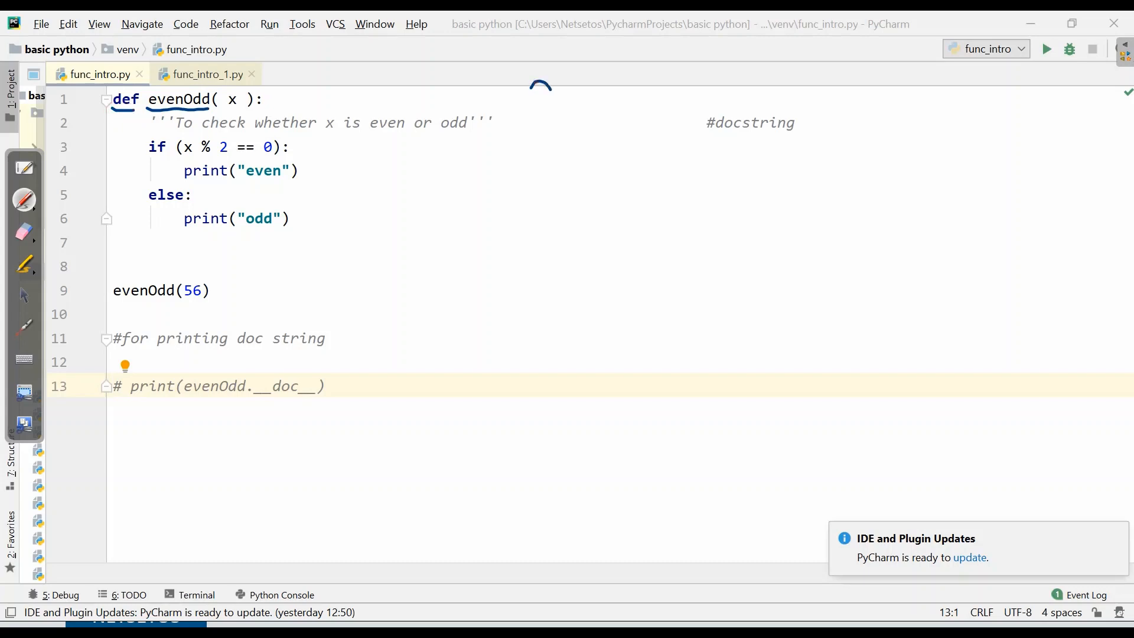
Bracket the evenOdd body as 'fn def' and label the evenOdd(56) line as the function call
drag(539, 102, 488, 217)
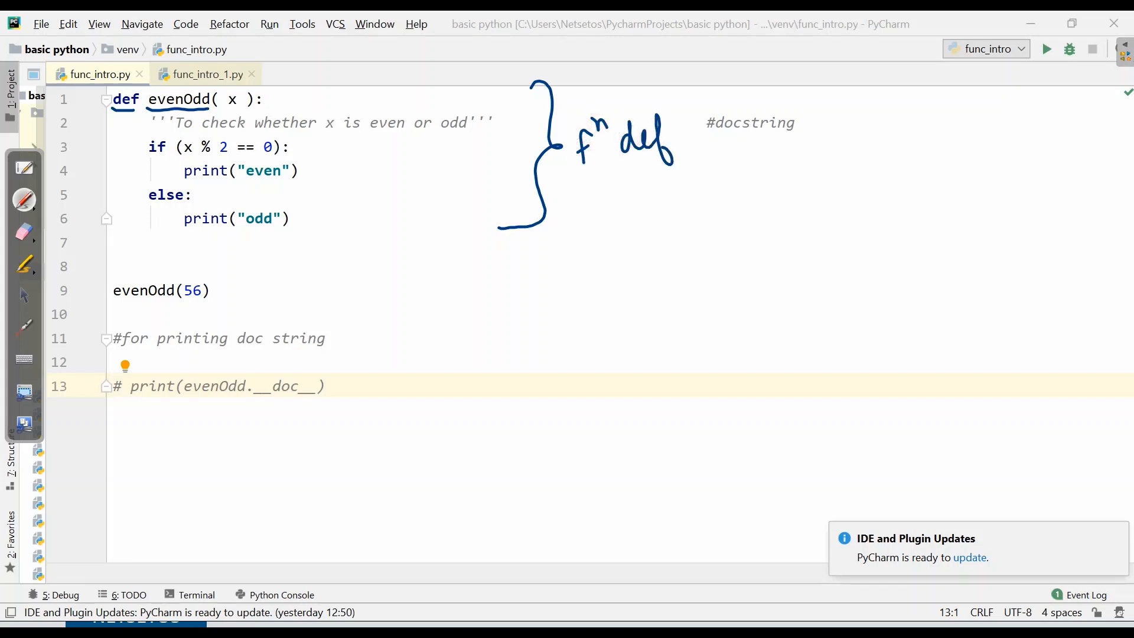
drag(279, 275, 282, 311)
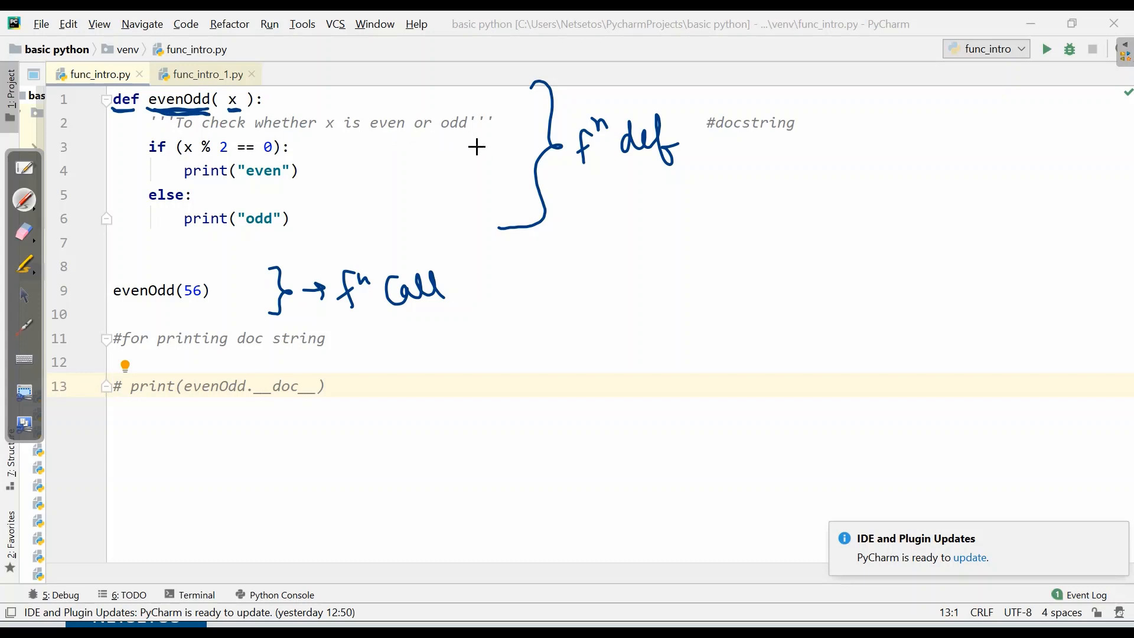
mouse_move(466, 211)
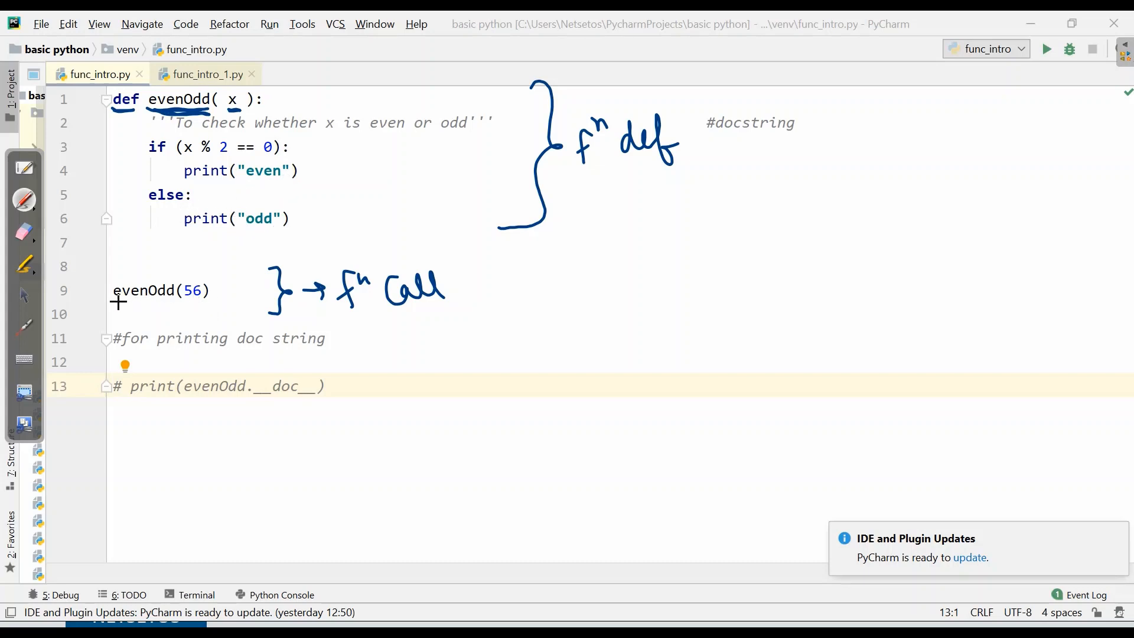
drag(116, 302, 206, 301)
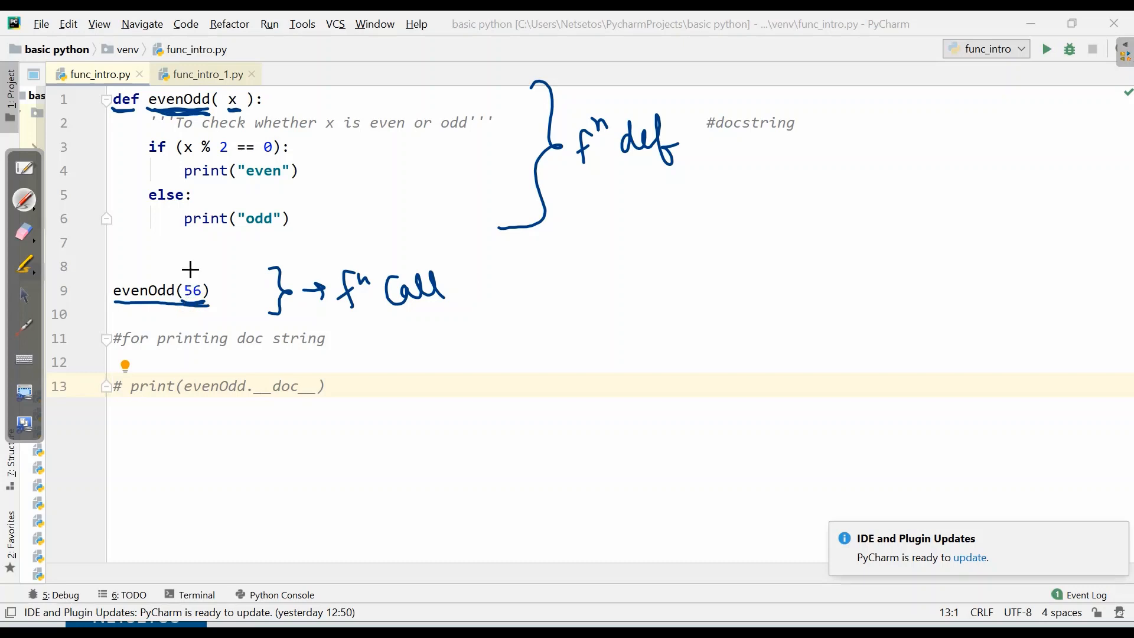
Trace 56 into parameter x with an arrow and note that x equals 56
drag(91, 105, 189, 279)
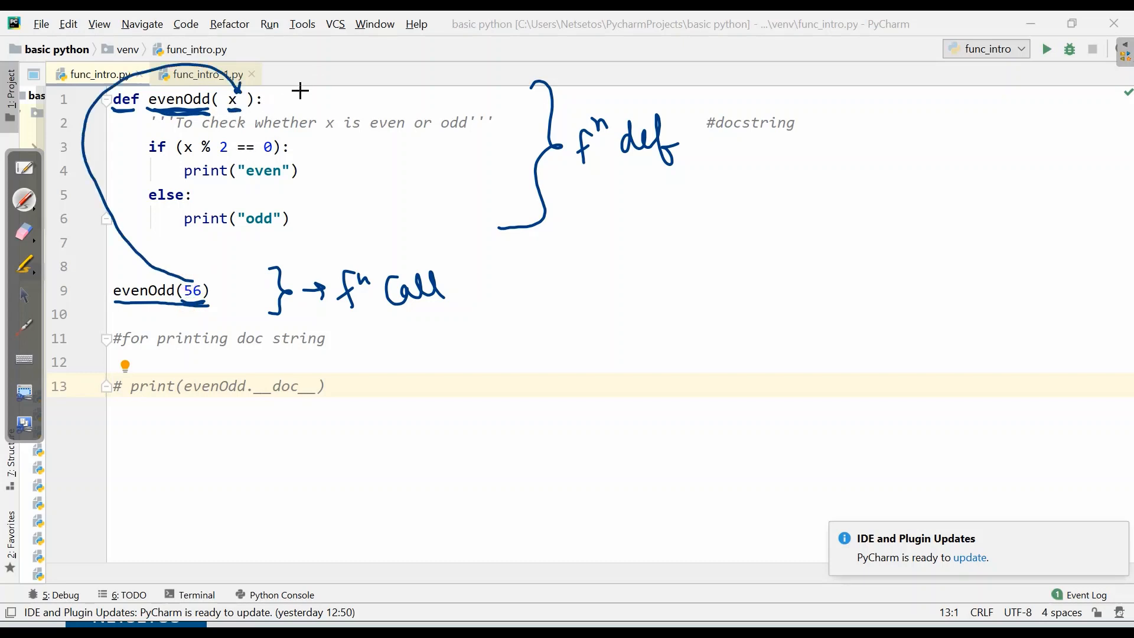
drag(296, 91, 354, 79)
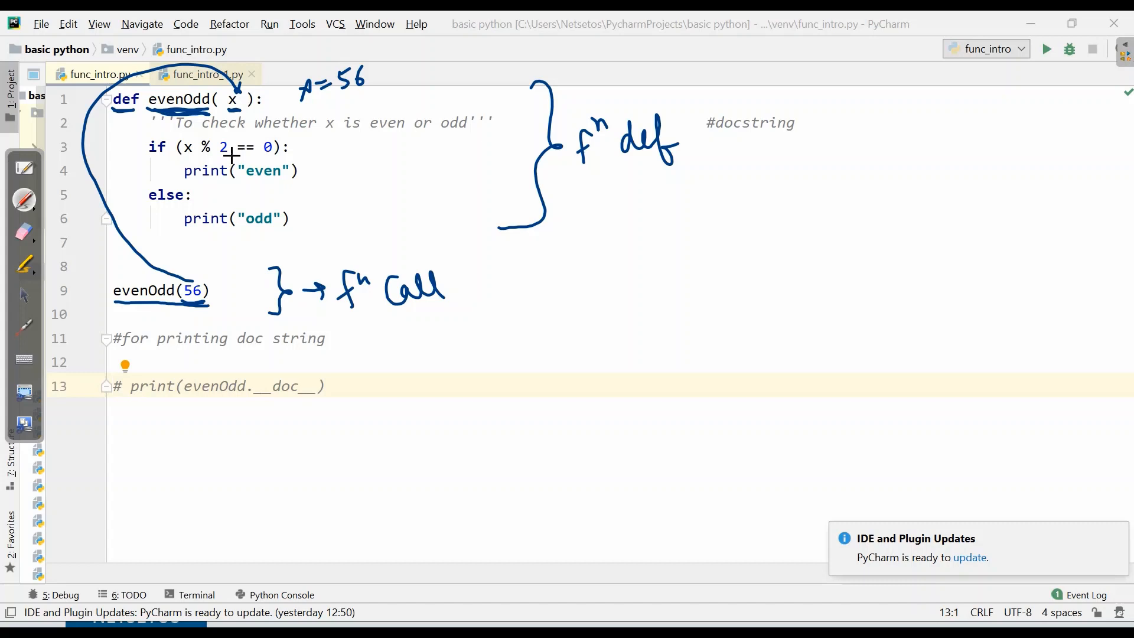
mouse_move(249, 182)
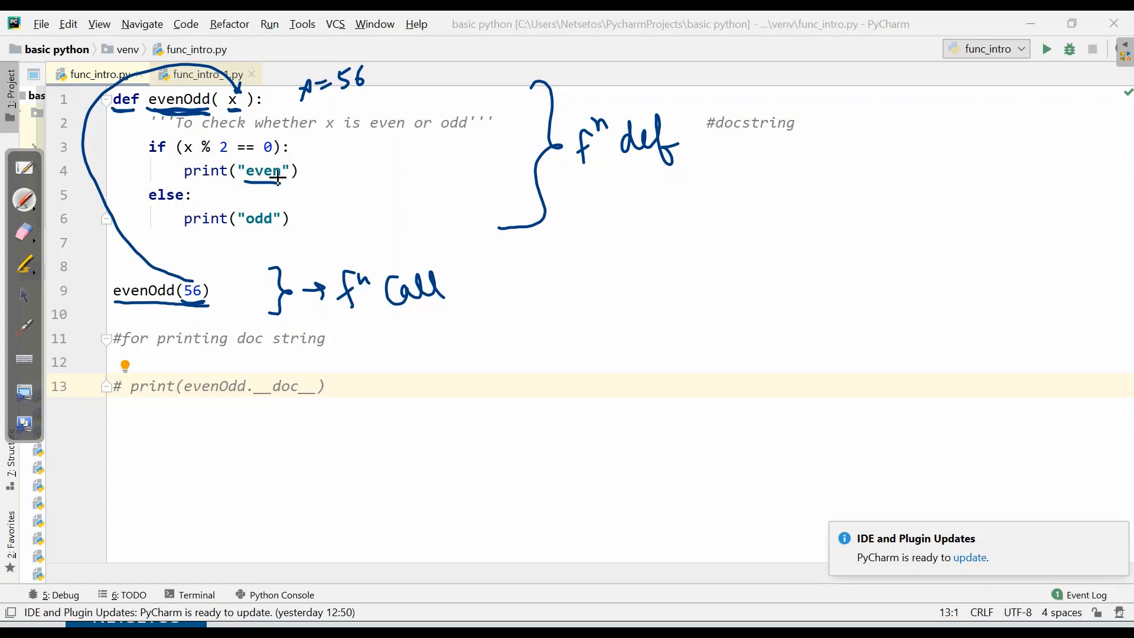
click(1045, 50)
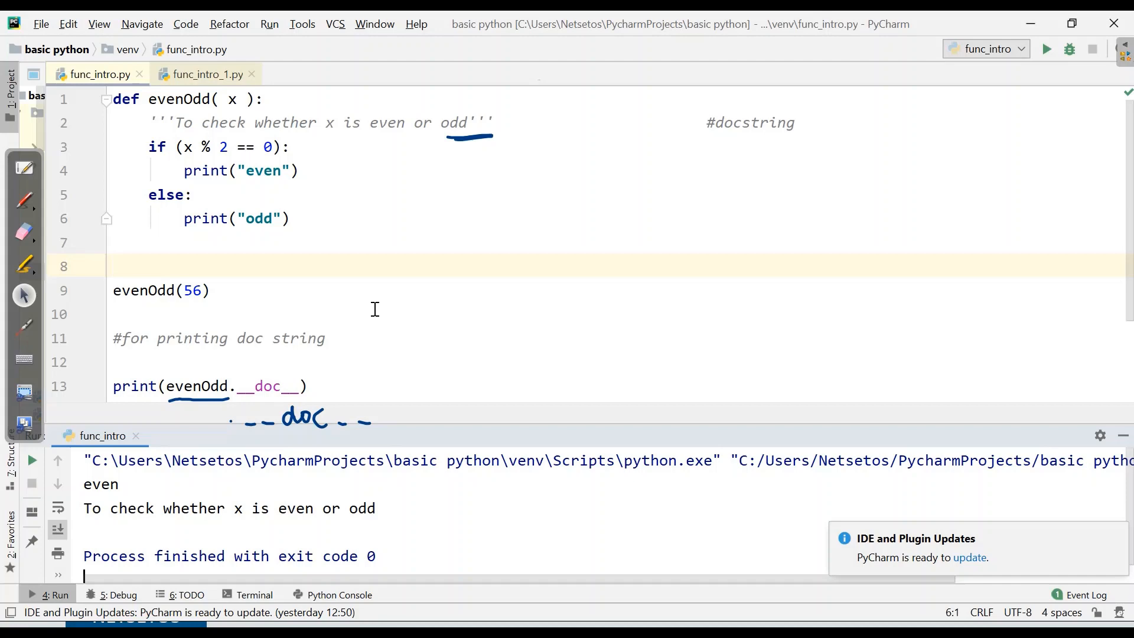
mouse_move(392, 253)
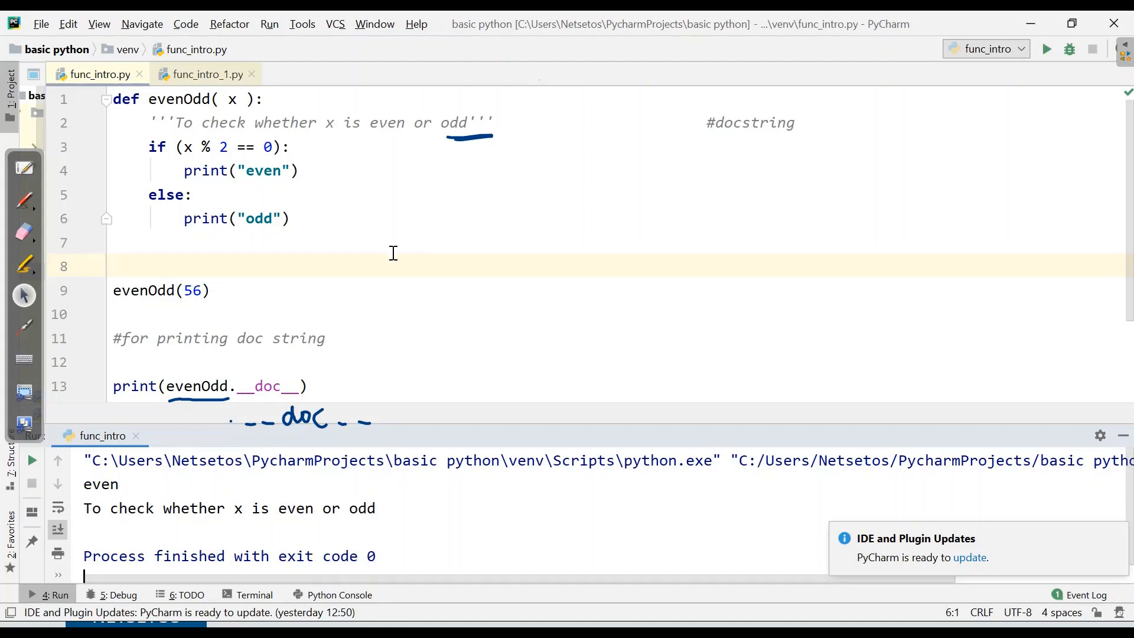
Run func_intro with print(evenOdd.__doc__) active so 'even' and the docstring appear in output
click(208, 74)
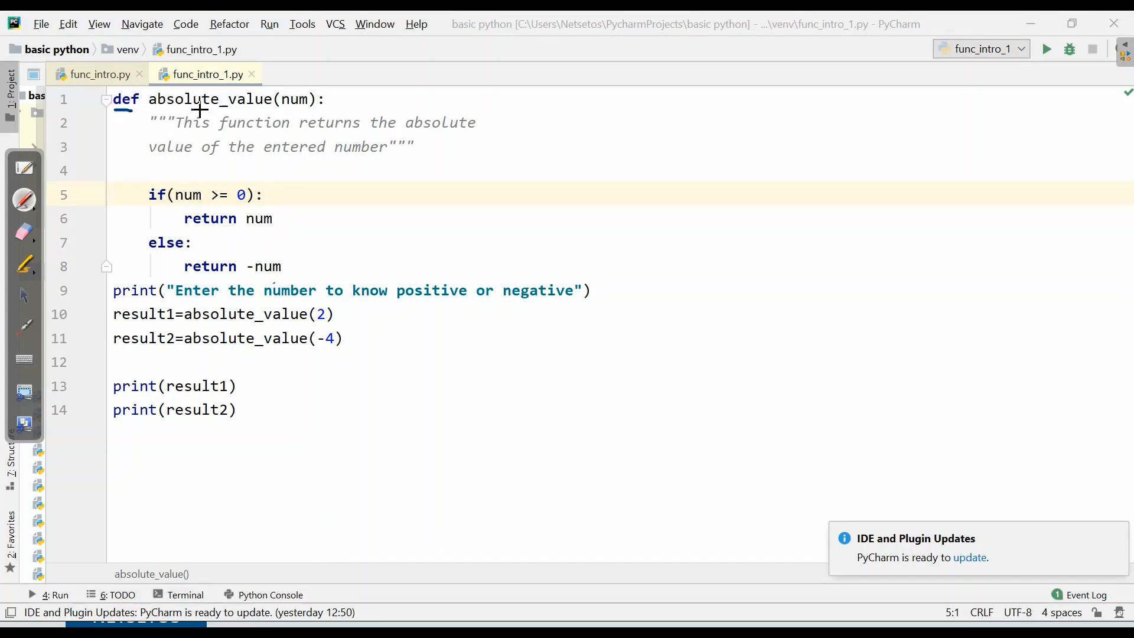
mouse_move(286, 112)
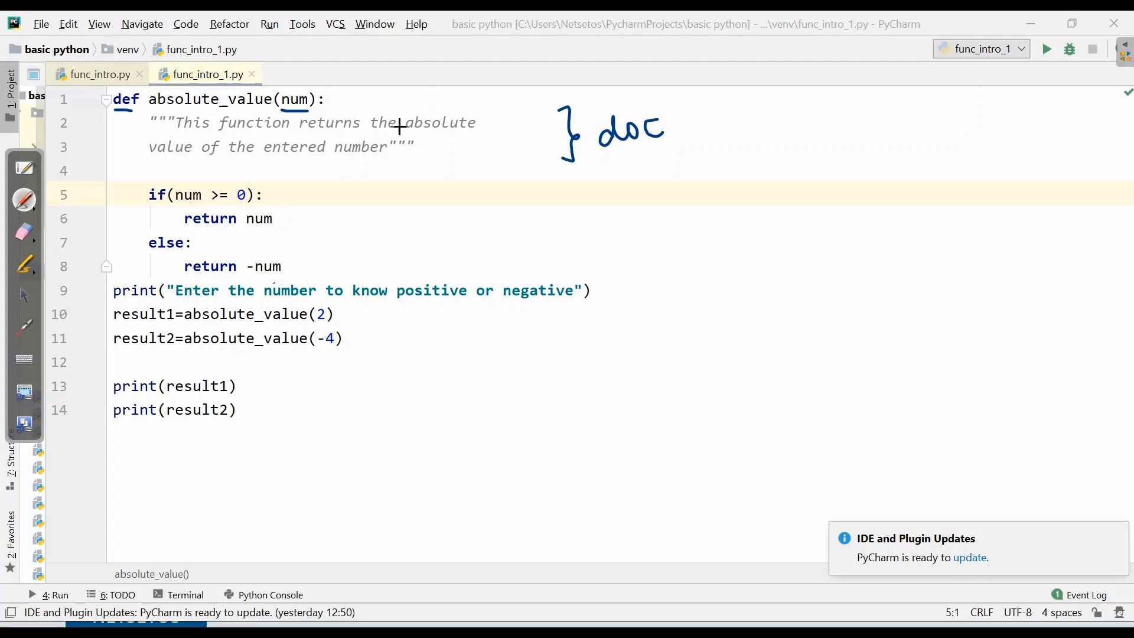
mouse_move(361, 158)
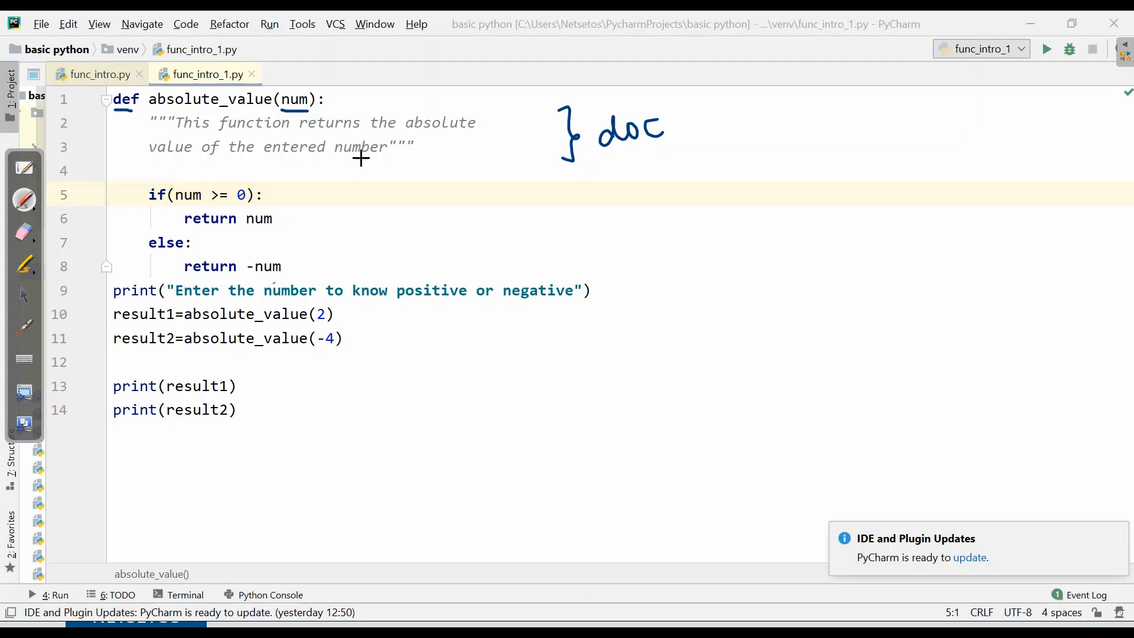
mouse_move(609, 290)
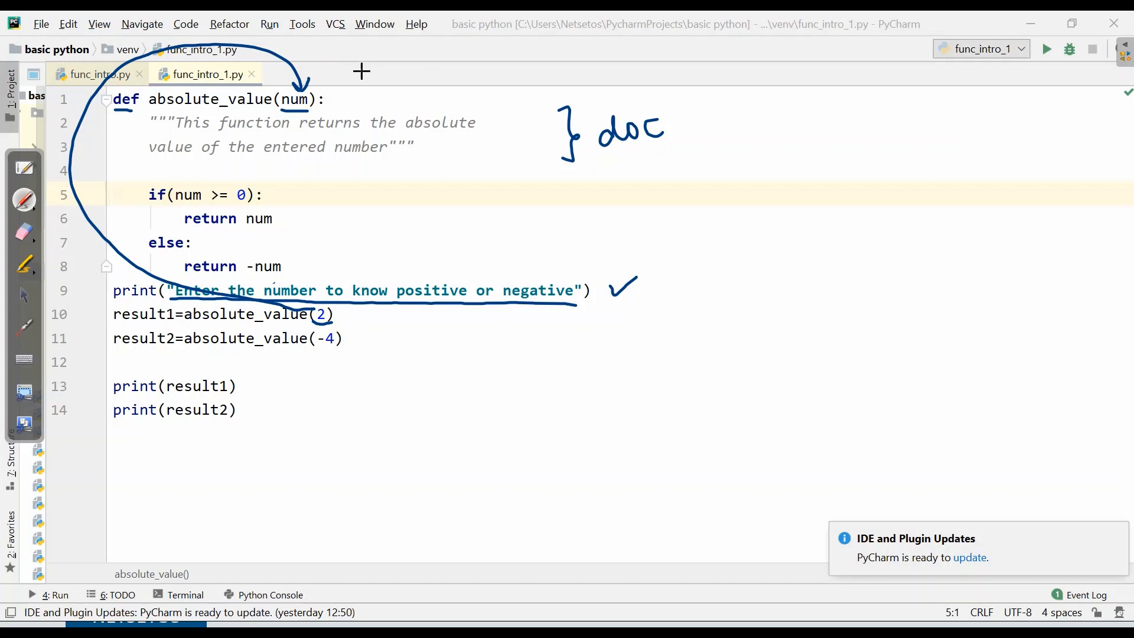
In func_intro_1.py, trace the argument 2 into num with an arrow, note num=2 and circle result1
drag(365, 65, 445, 54)
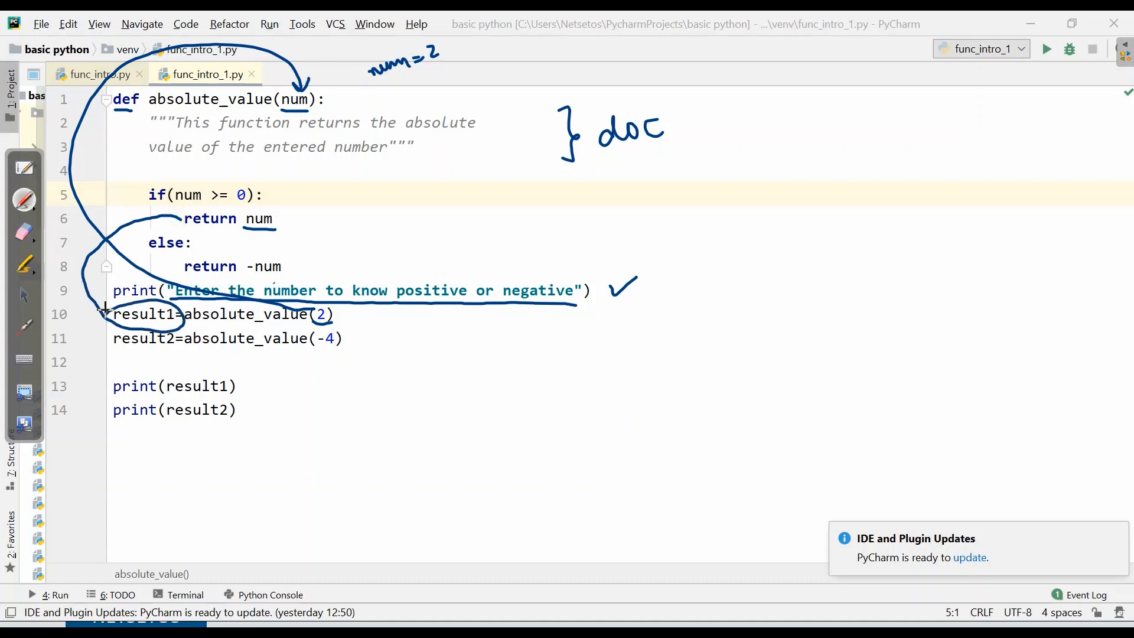
drag(105, 310, 112, 391)
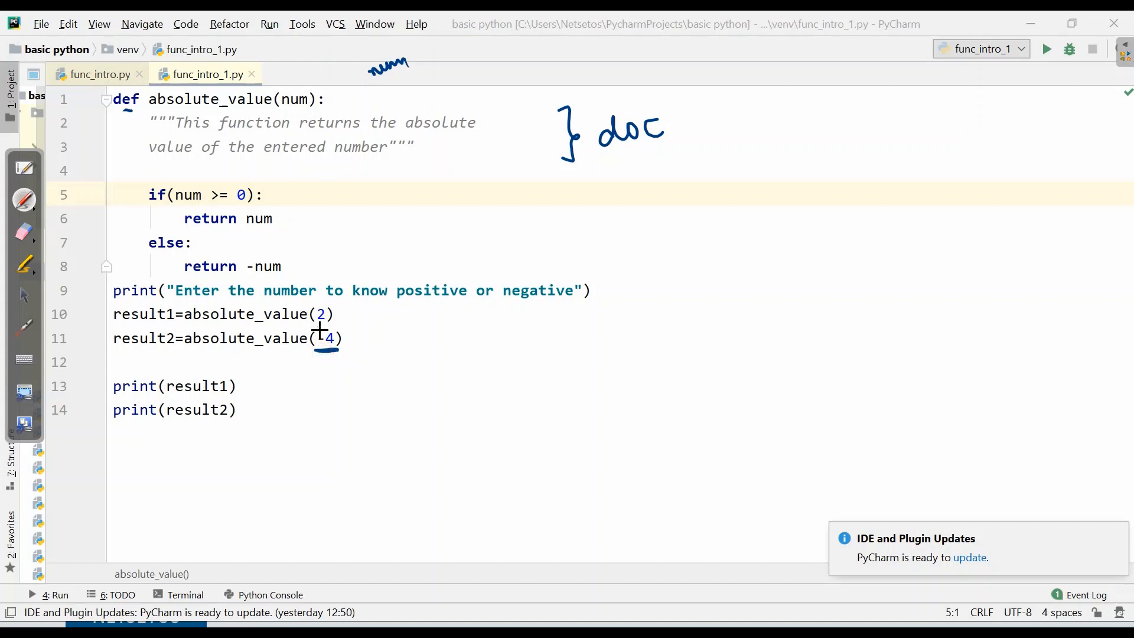
Trace the -4 call into num, write -(-4)=4 beside return -num, and run func_intro_1 to print 2 and 4
drag(405, 123, 347, 340)
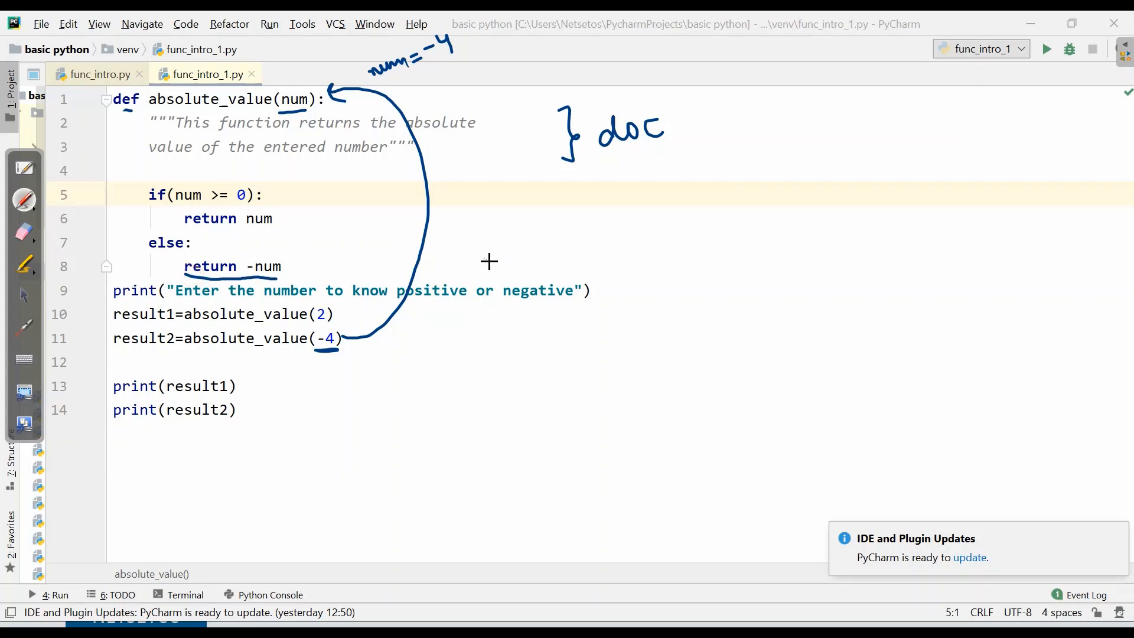
drag(492, 259, 556, 252)
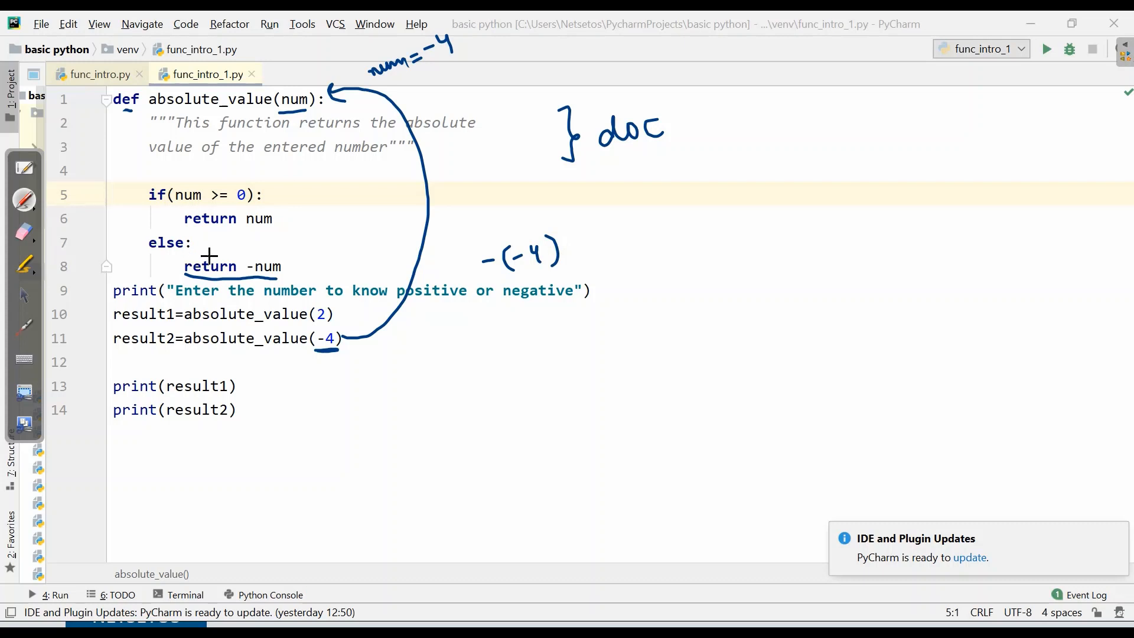
drag(210, 260, 144, 354)
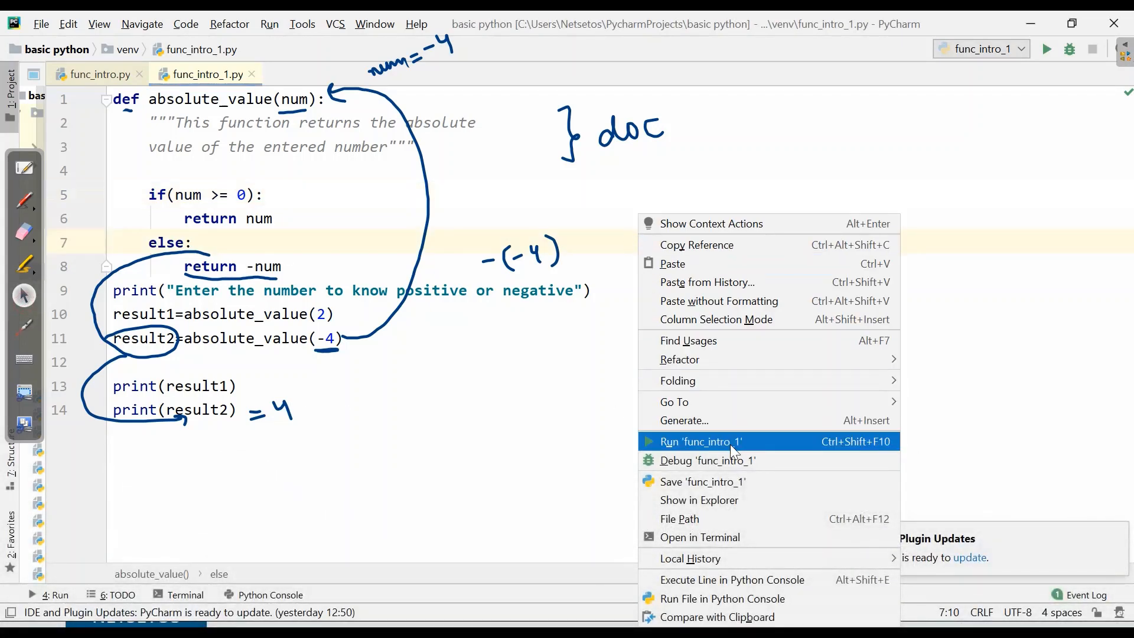
click(701, 440)
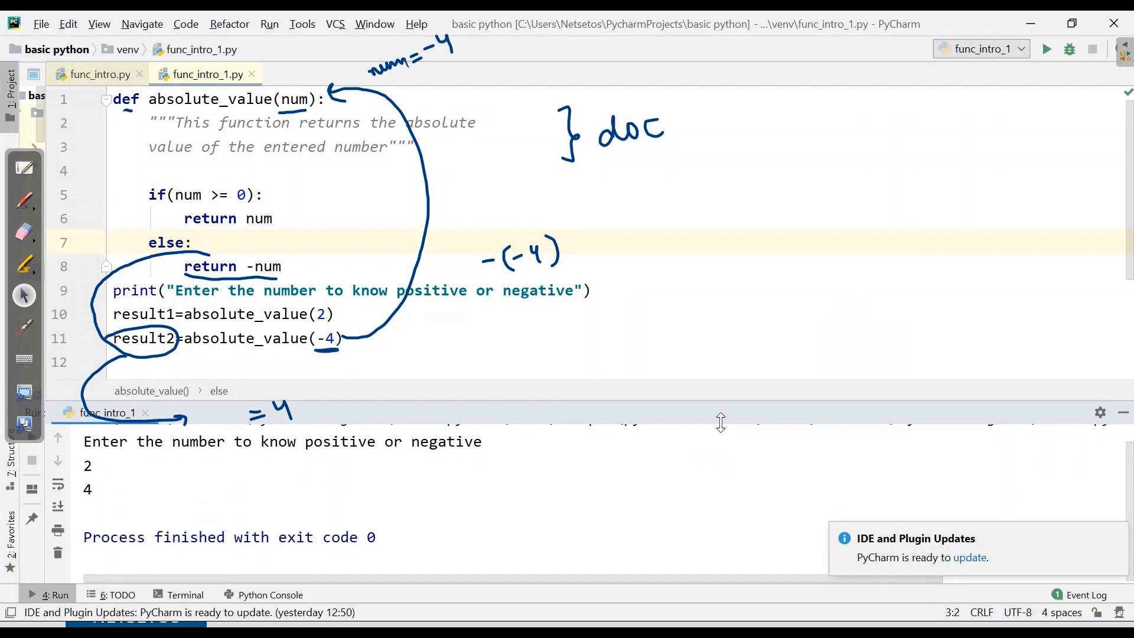